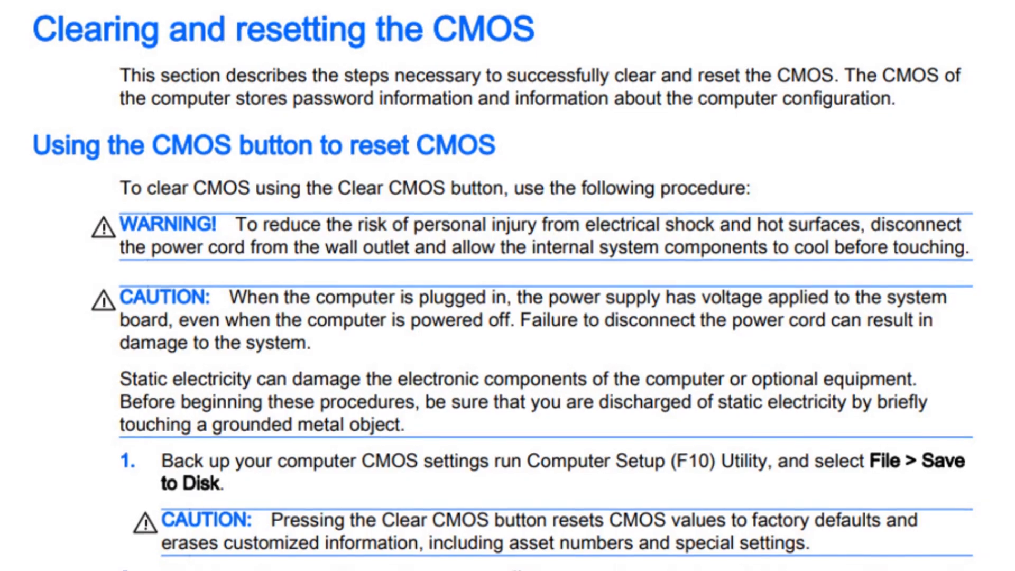
- Move the Startup Menu highlight from Continue Startup down to System Information
scroll("down", 3)
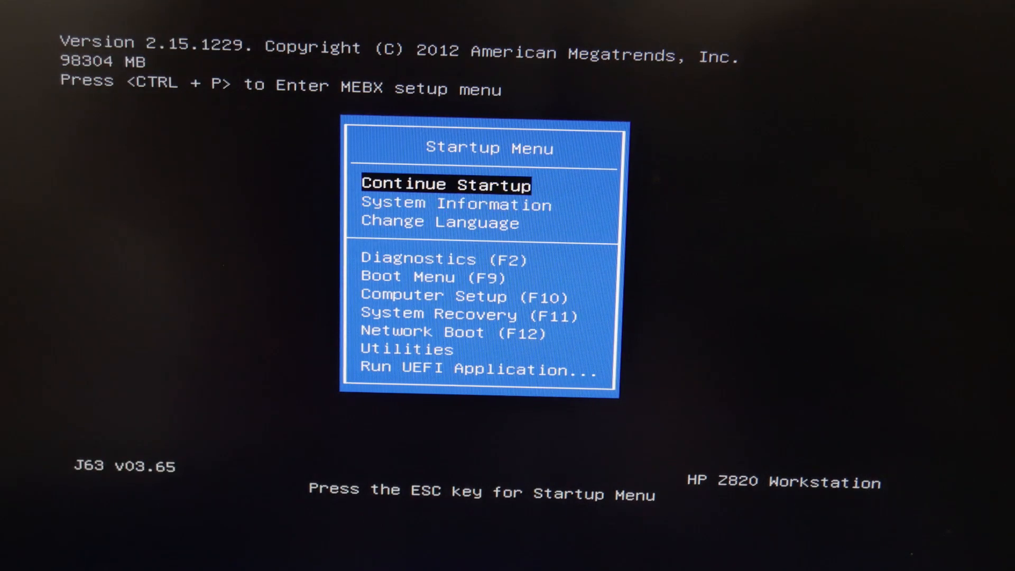
key("down")
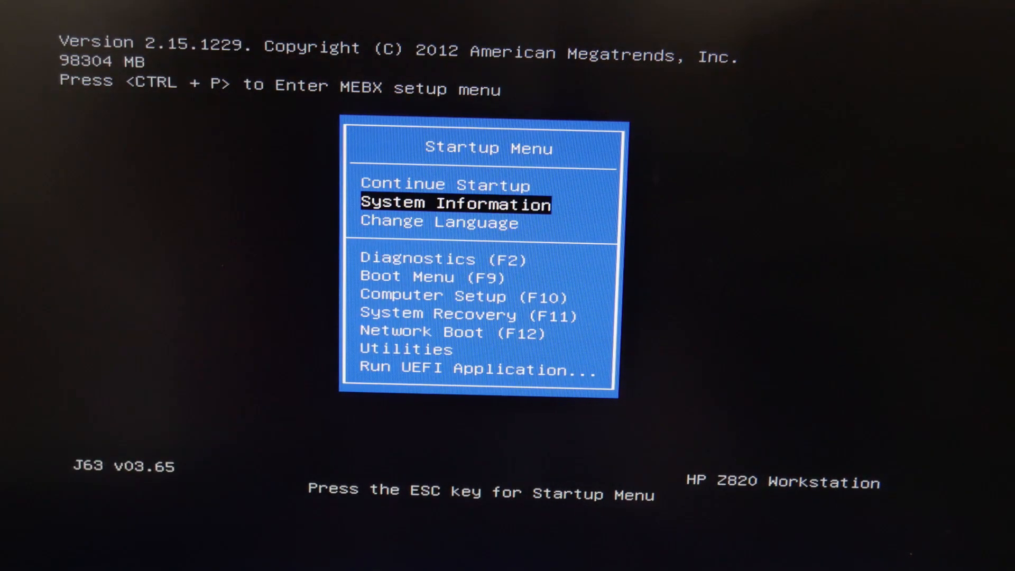